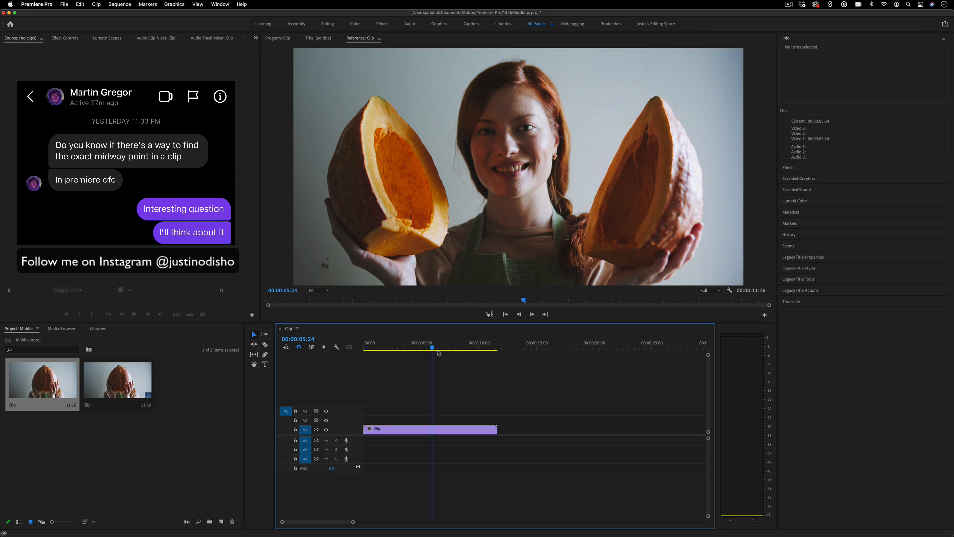
mouse_move(465, 347)
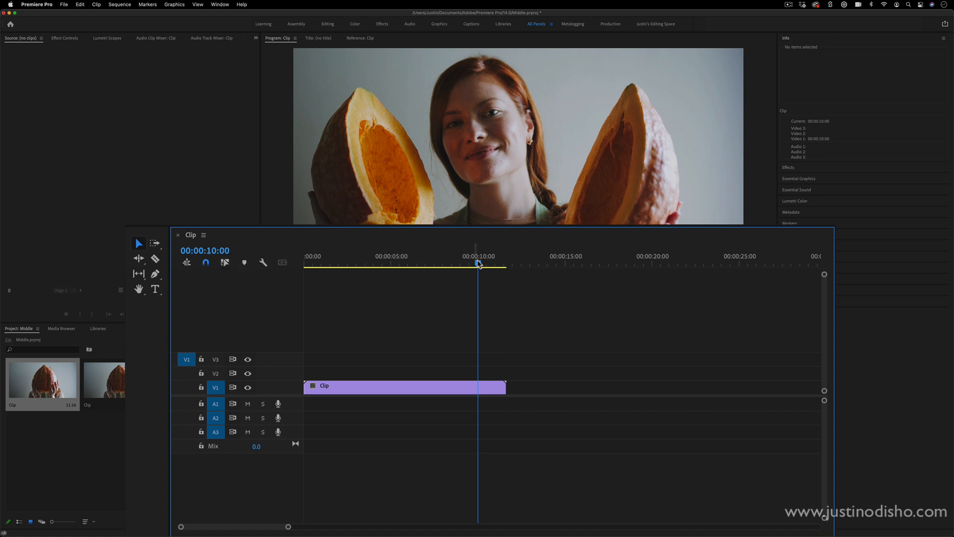
mouse_move(212, 253)
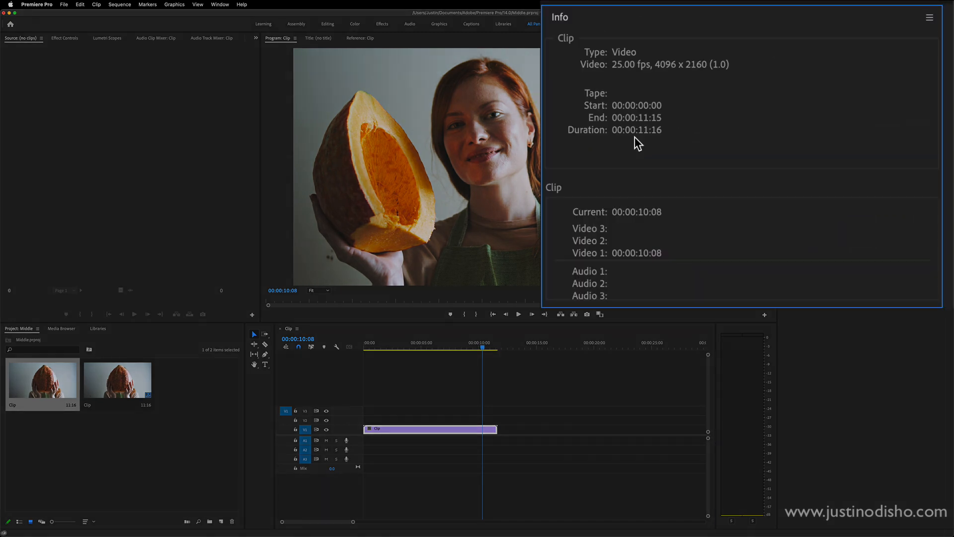
mouse_move(661, 126)
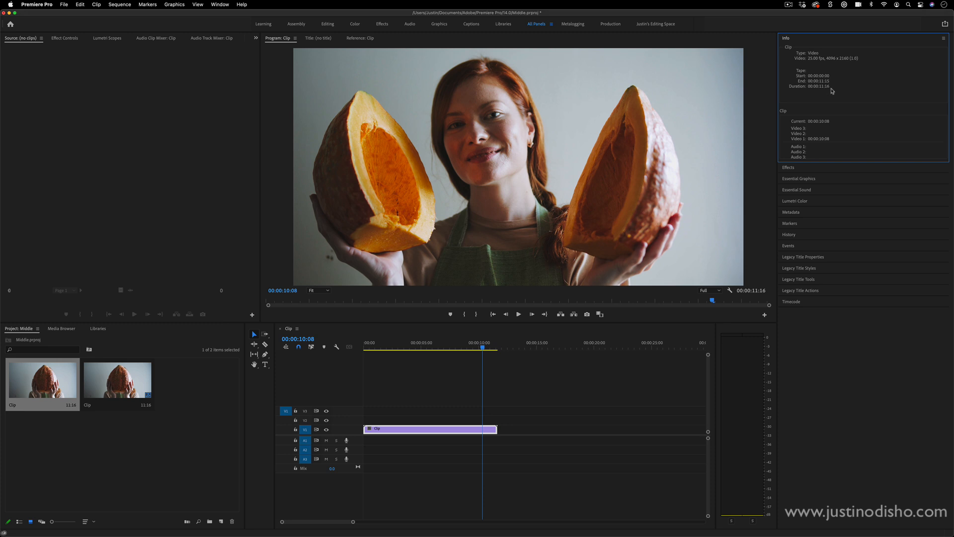
mouse_move(820, 62)
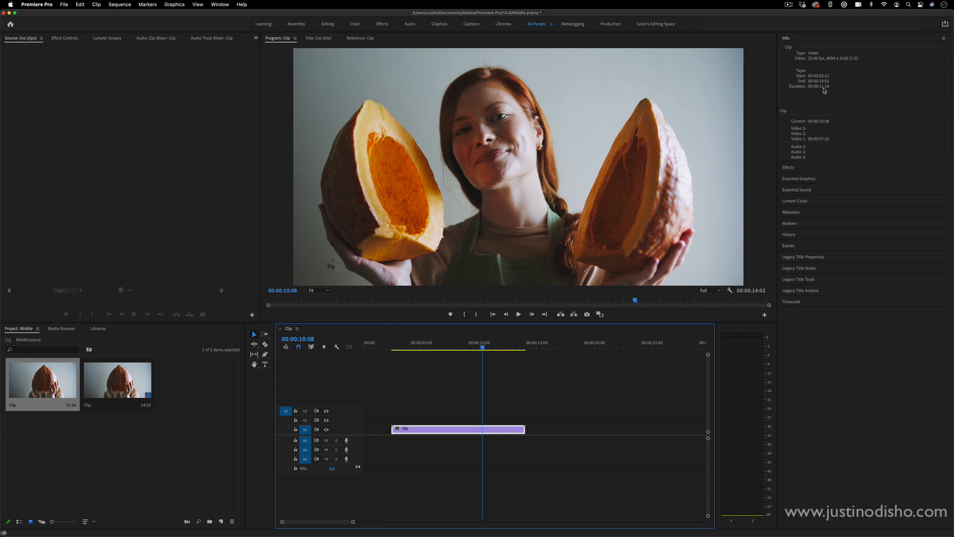
mouse_move(830, 91)
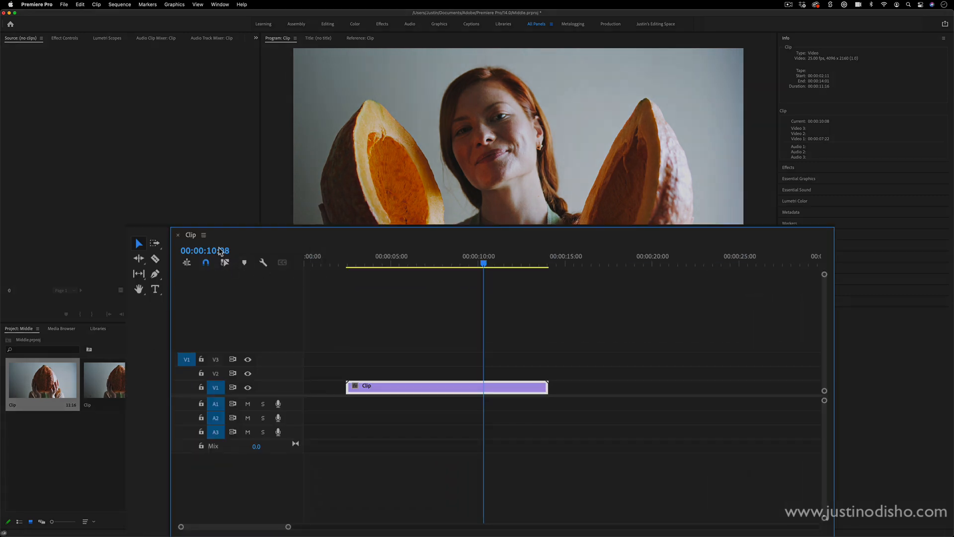
Switch the timeline's time display format from timecode to Frames
click(205, 250)
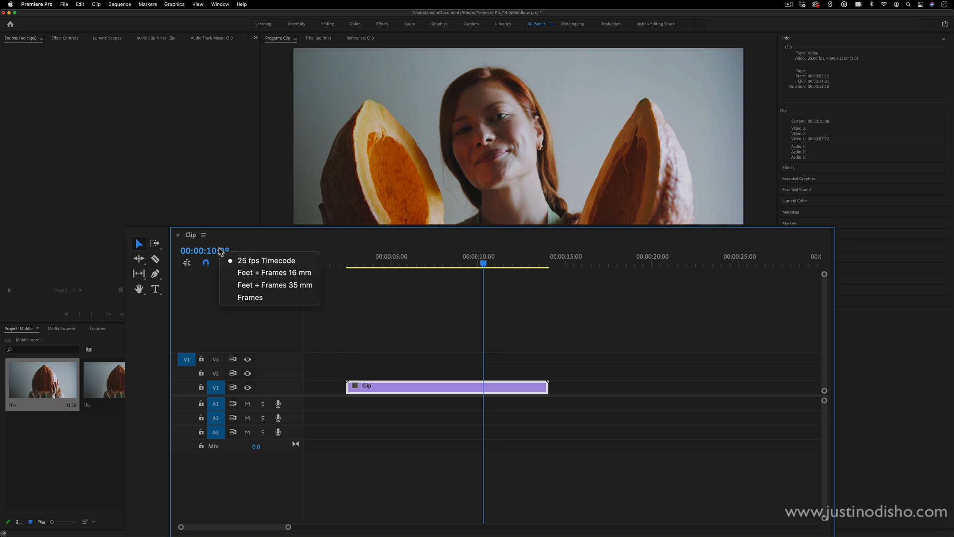
mouse_move(267, 261)
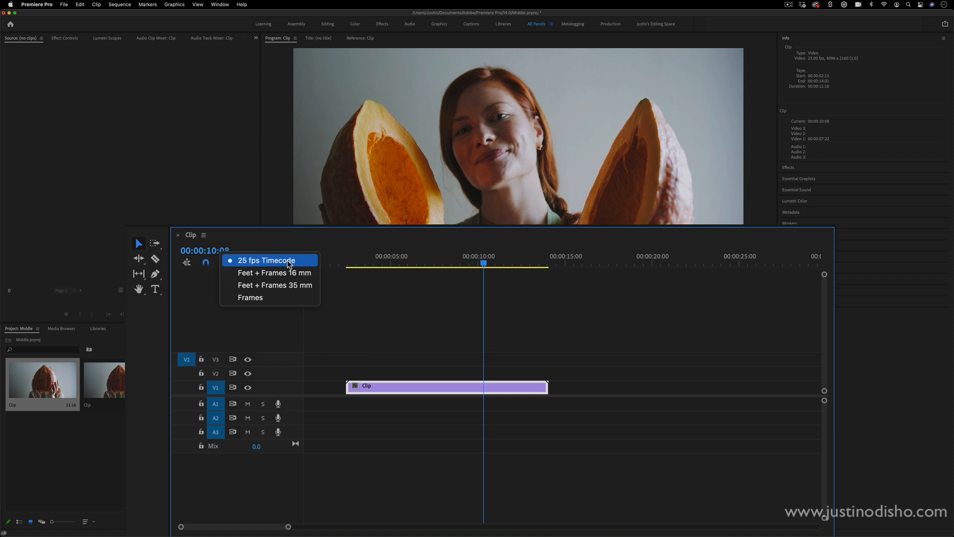
mouse_move(250, 299)
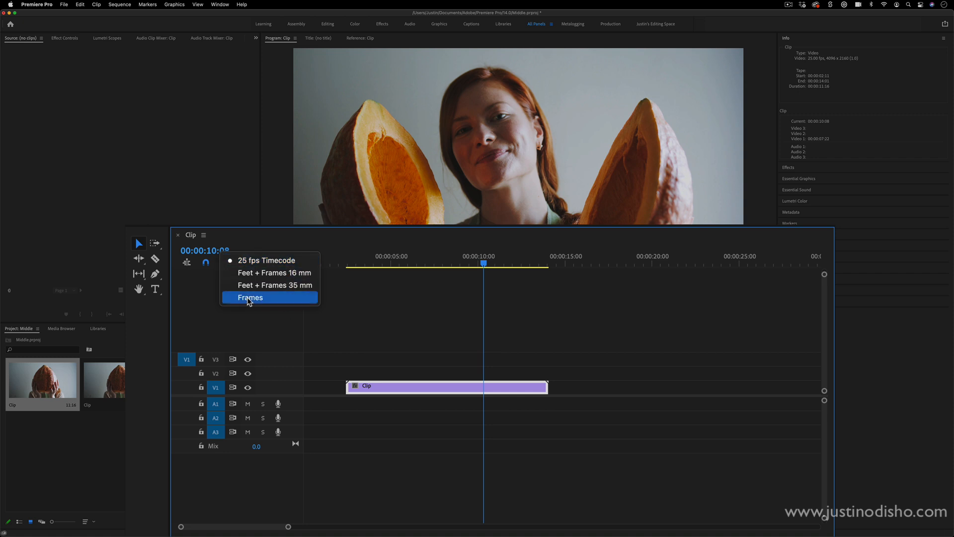
click(250, 297)
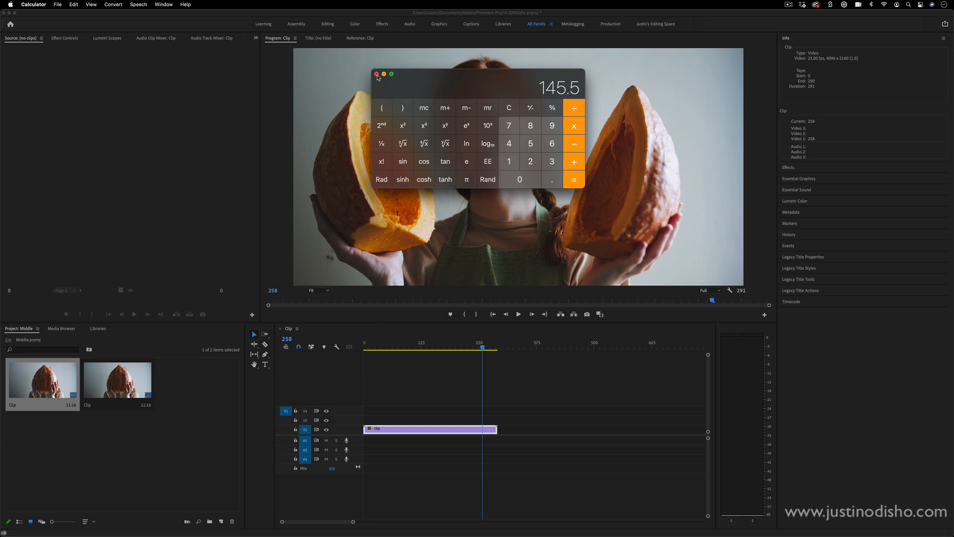
Close Calculator after getting 145.5 from 291 ÷ 2
click(376, 74)
text(145)
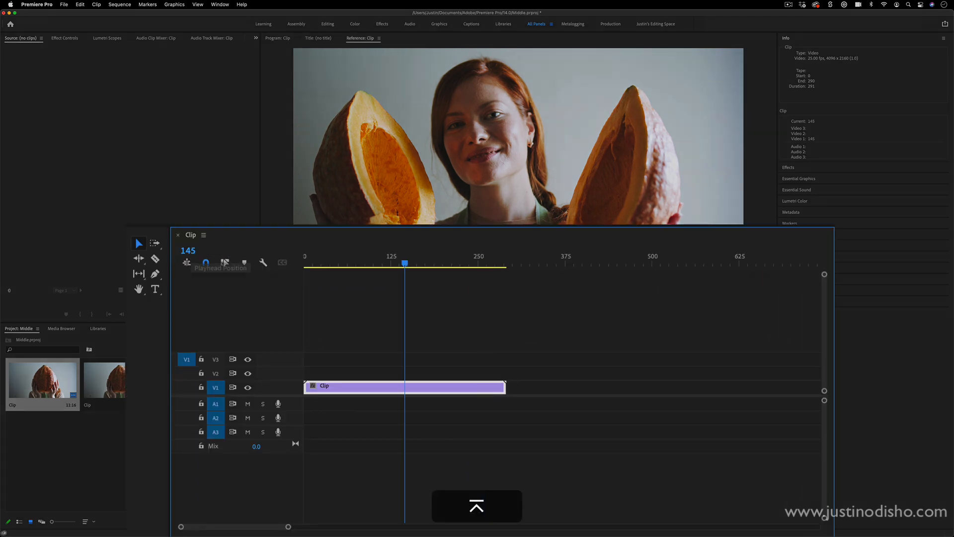
mouse_move(282, 263)
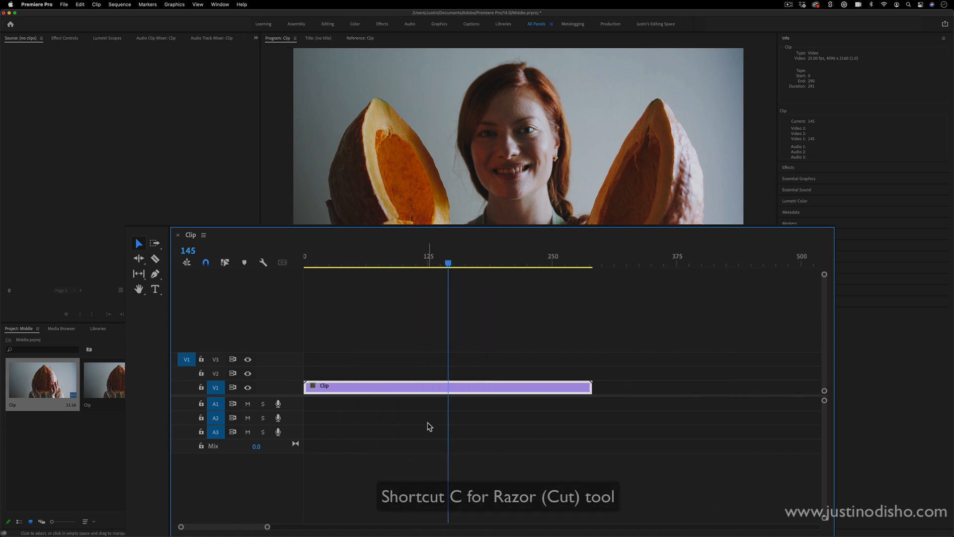
Move the playhead to frame 145, the clip's midpoint
click(448, 385)
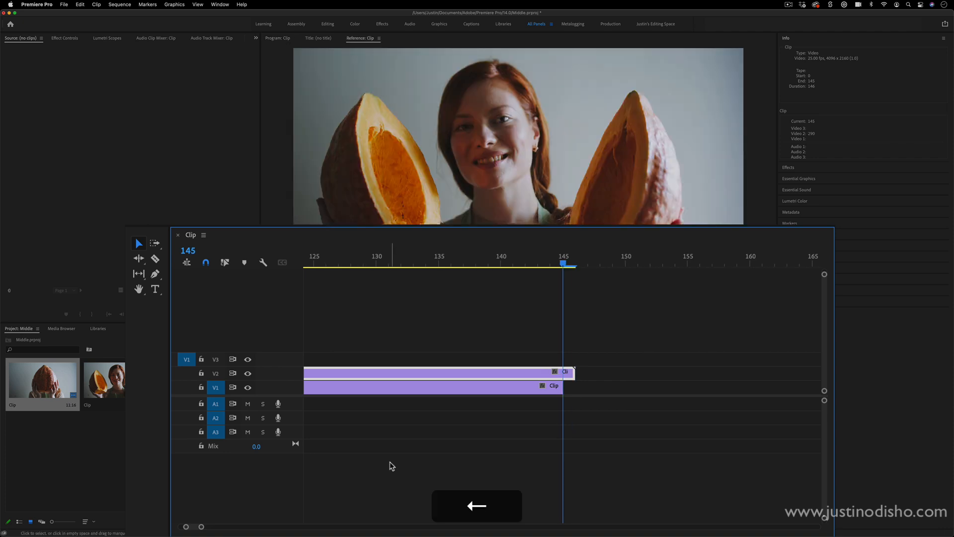
Step the playhead one frame with the arrow key, near 00:00:05:16
key(Right)
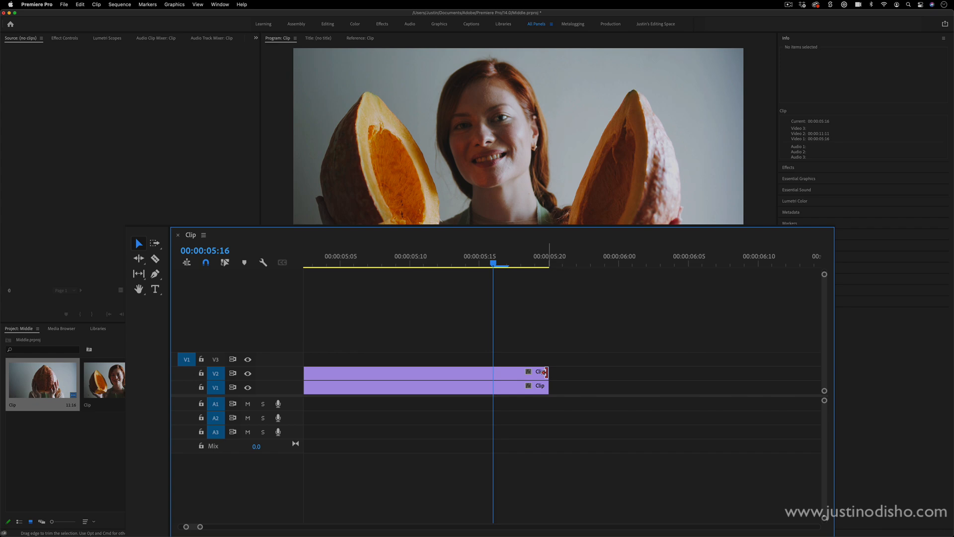
Extend the V1 clip's out point by 15 frames with the Selection tool
drag(547, 372, 562, 372)
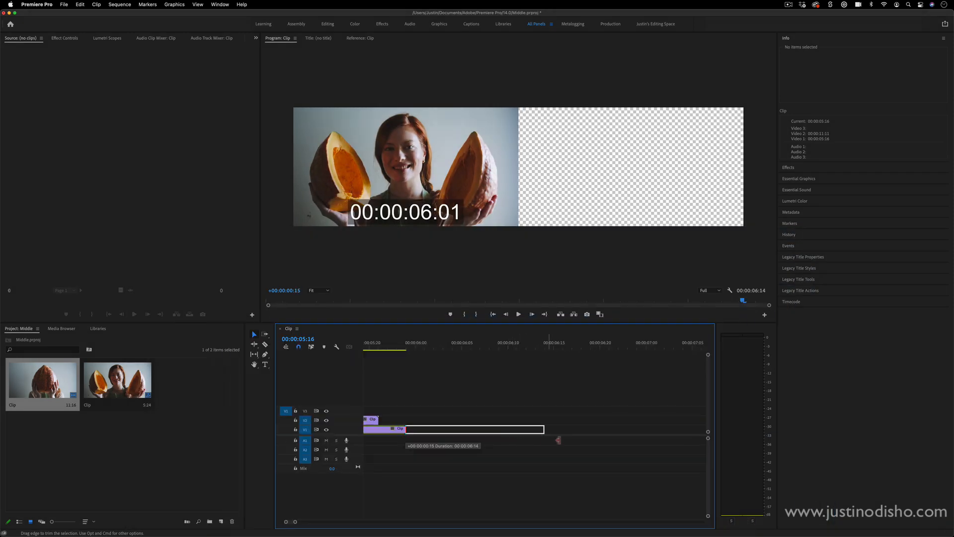
click(360, 39)
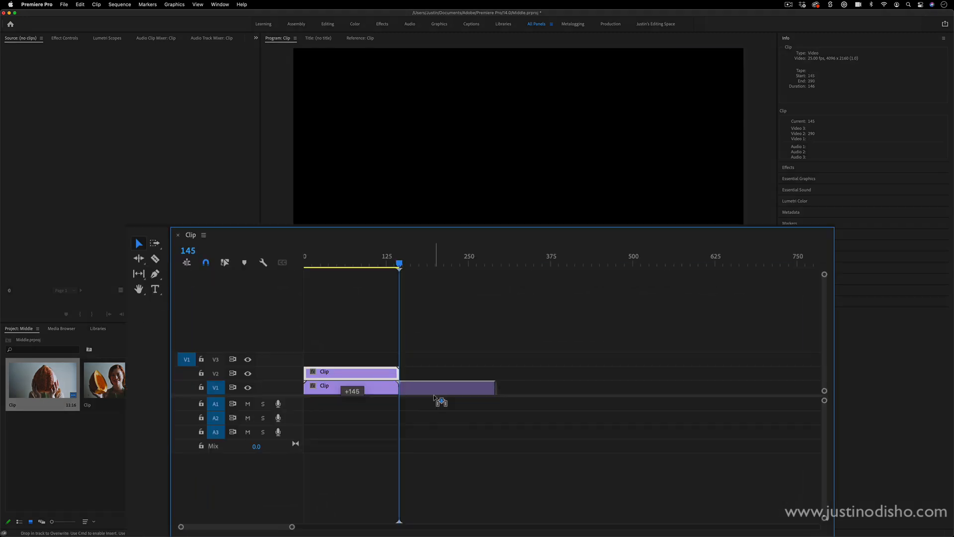
Option-drag the 291-frame V1 clip onto V2, stacking a full-length copy above it
drag(444, 387, 444, 385)
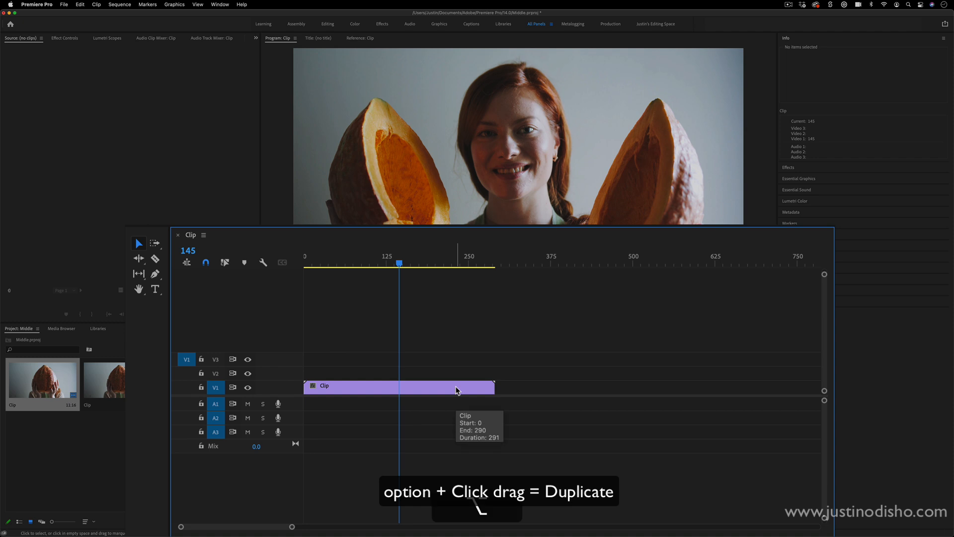
drag(398, 387, 399, 371)
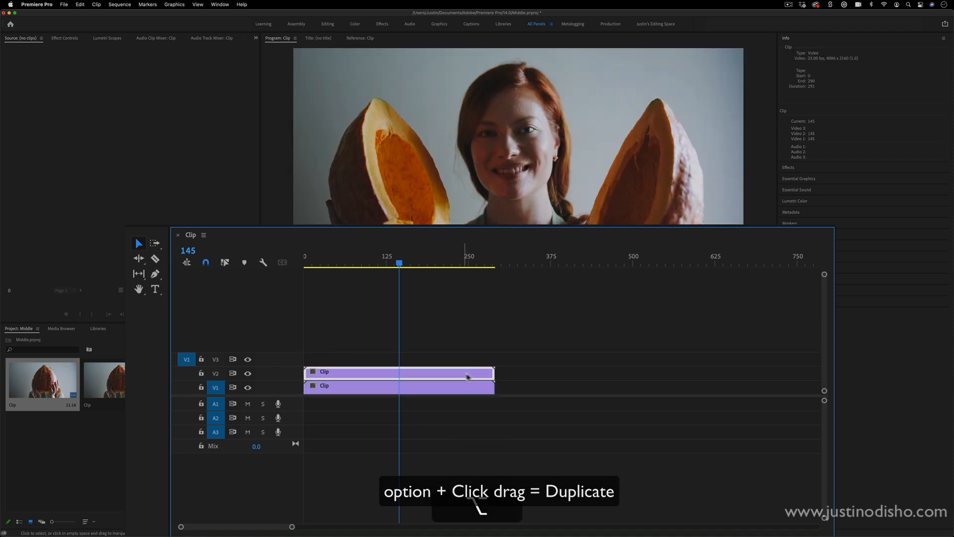
right_click(399, 372)
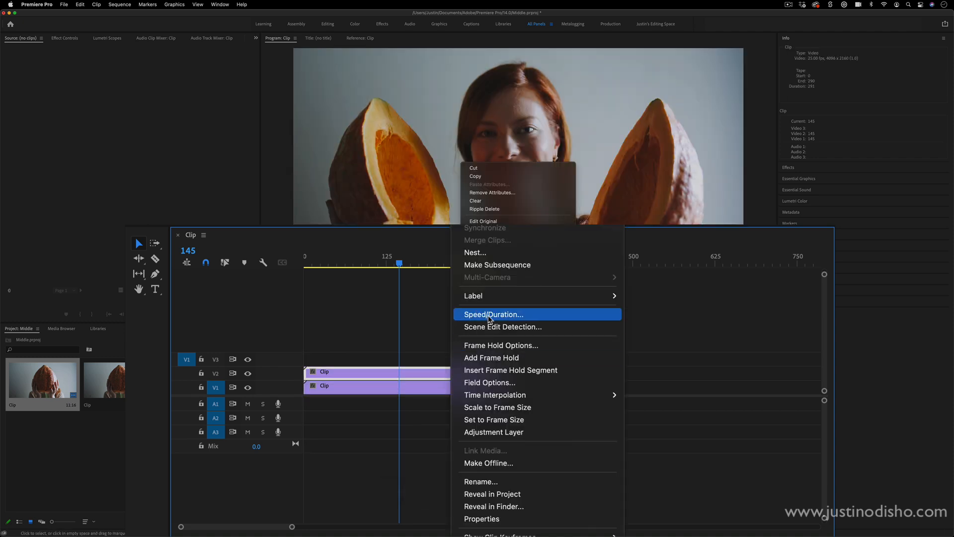
Set the V2 copy's Speed/Duration to 200% so it ends near frame 145
click(493, 315)
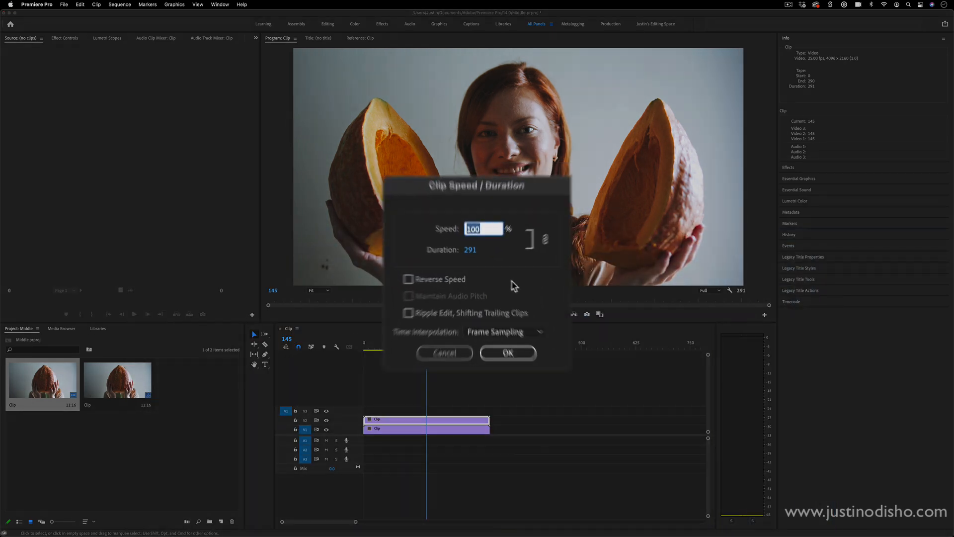
text(200)
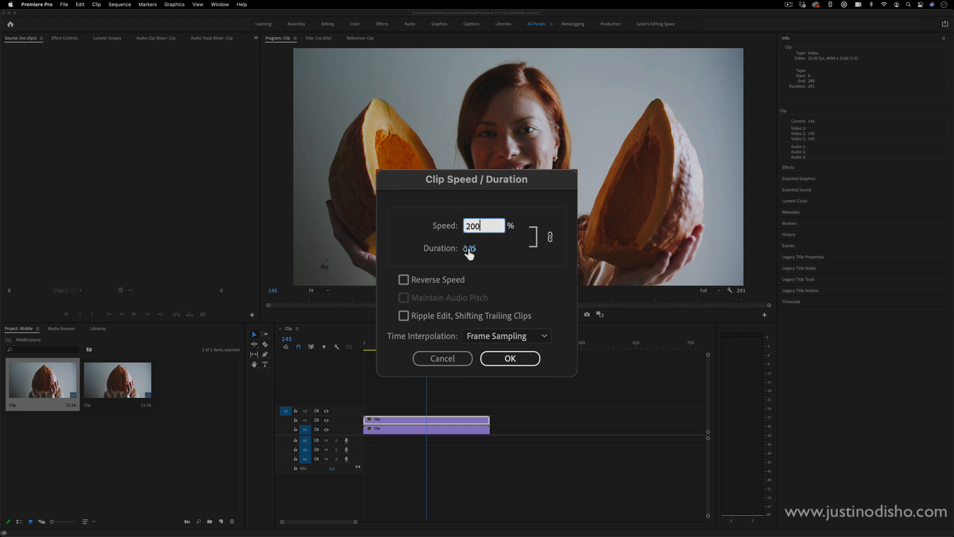
click(510, 359)
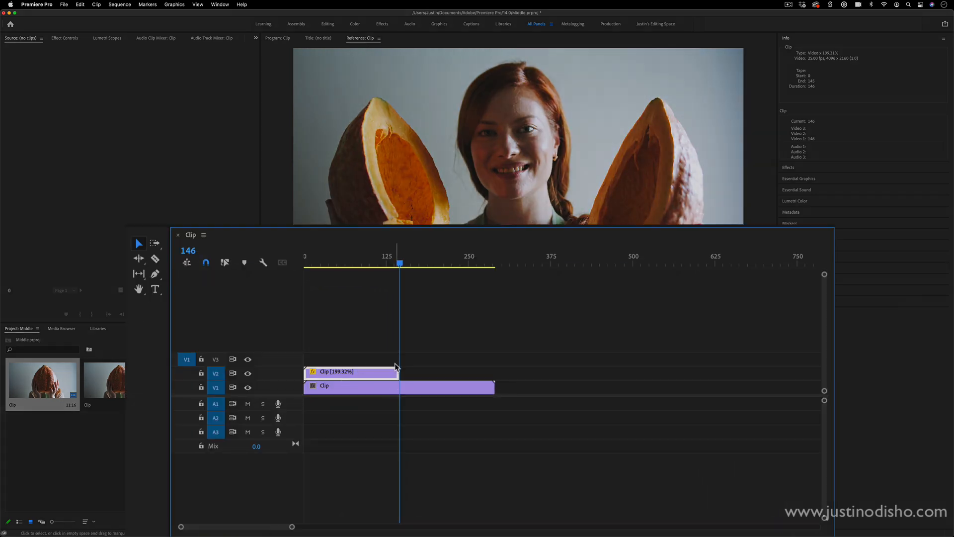
Cut the V1 clip at frame 146 with the Razor tool
click(156, 258)
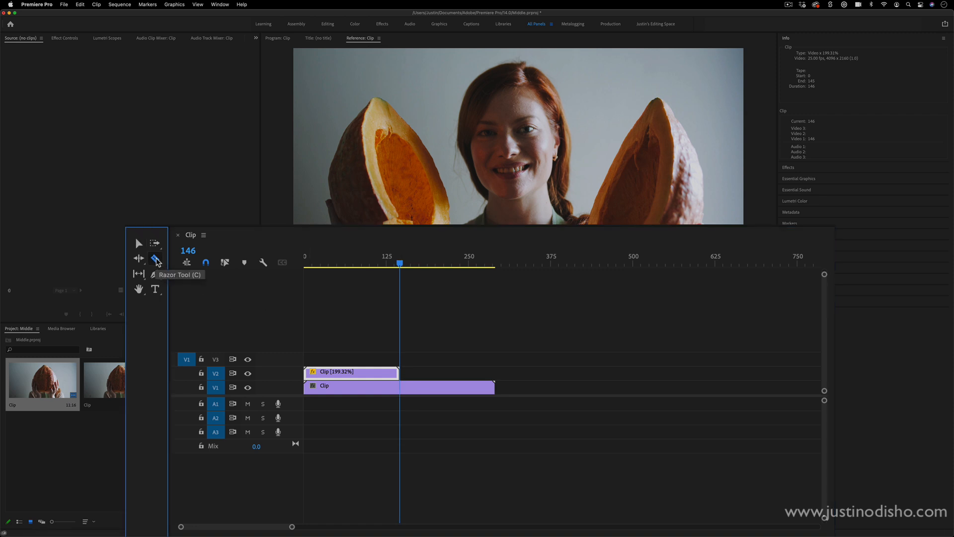
click(155, 258)
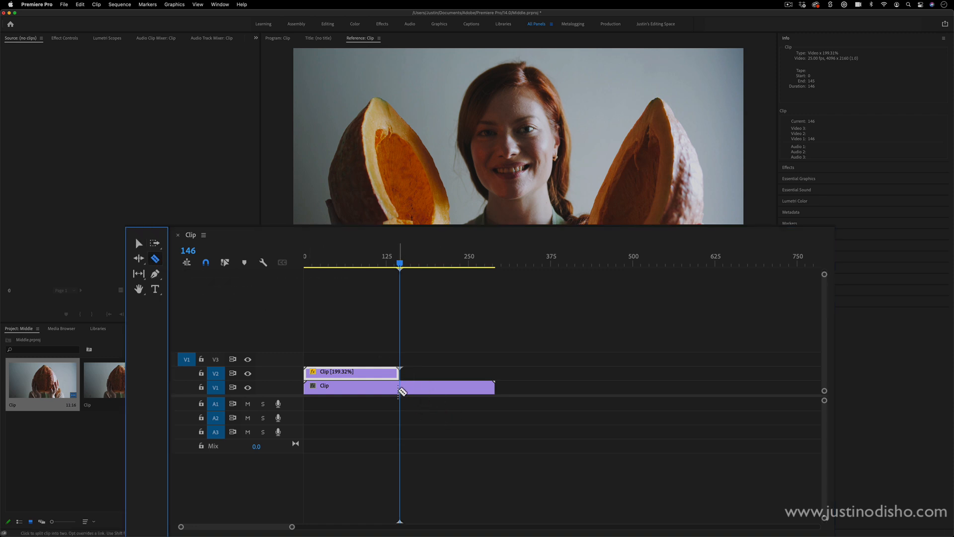
click(400, 385)
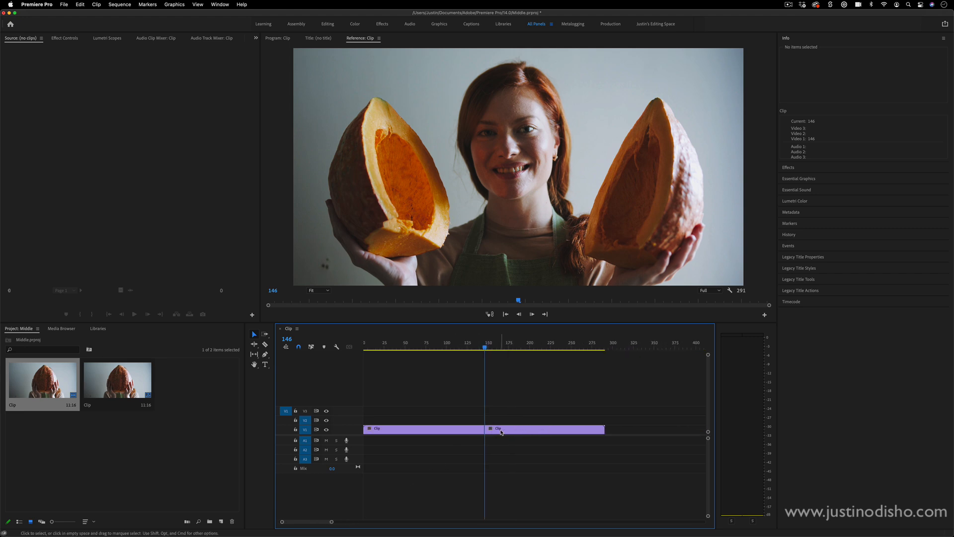
mouse_move(501, 431)
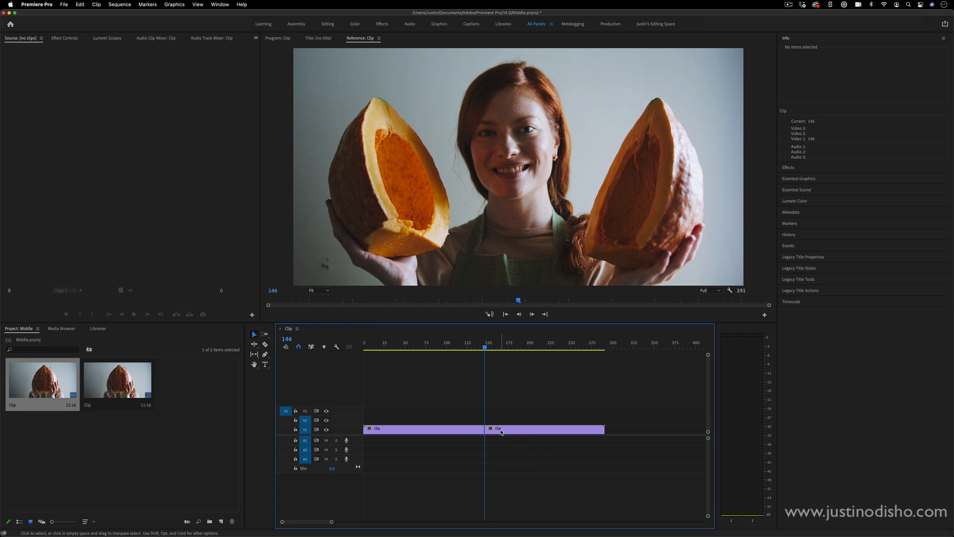
Switch the time display back to 25 fps Timecode, showing 00:00:05:21
click(286, 338)
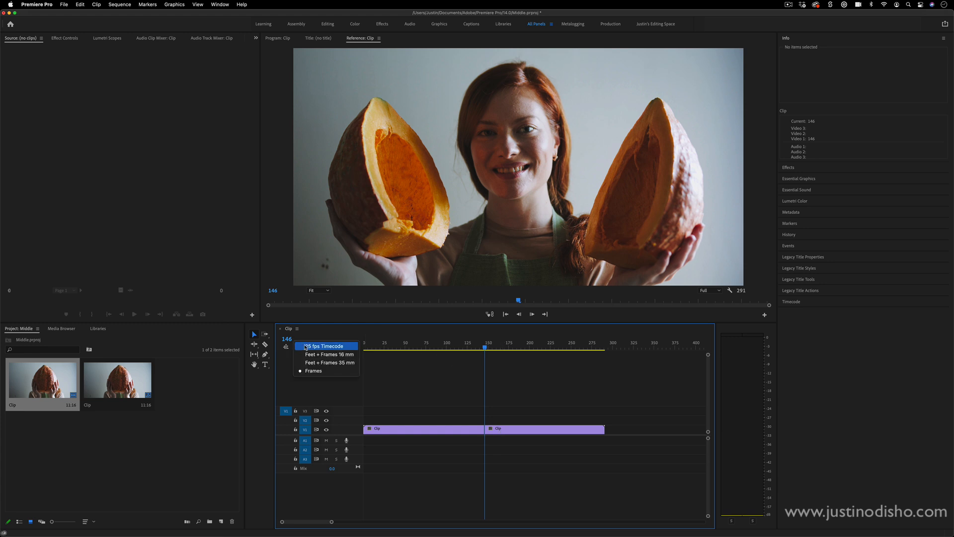
click(325, 346)
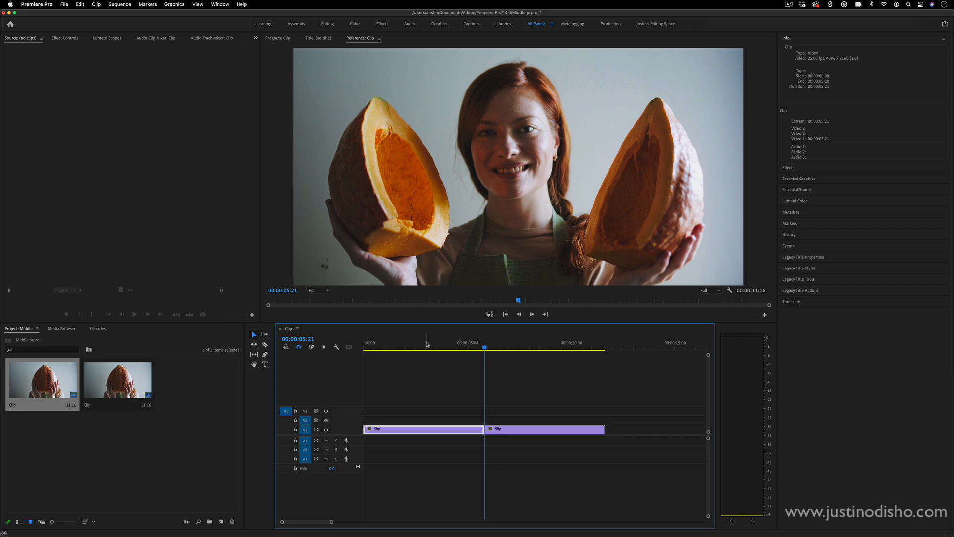
mouse_move(622, 106)
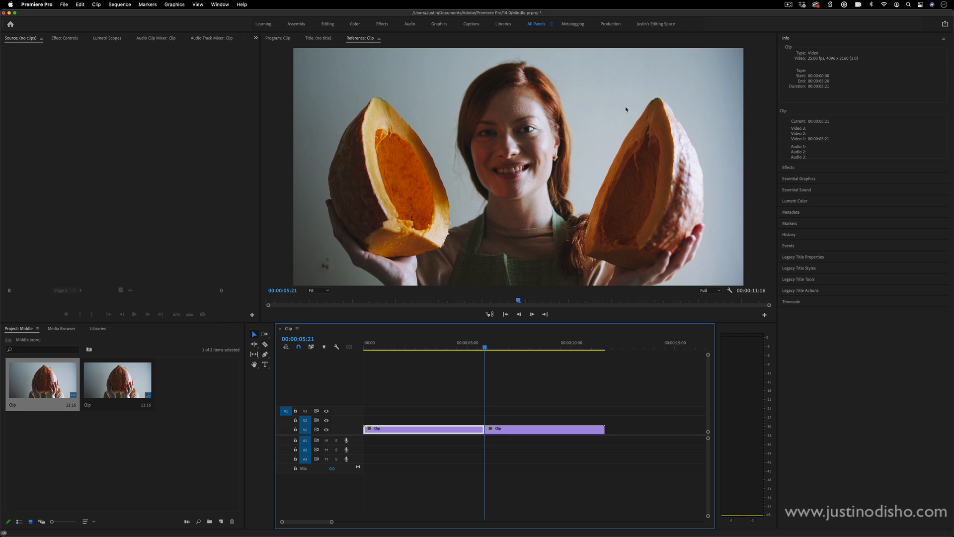
mouse_move(612, 107)
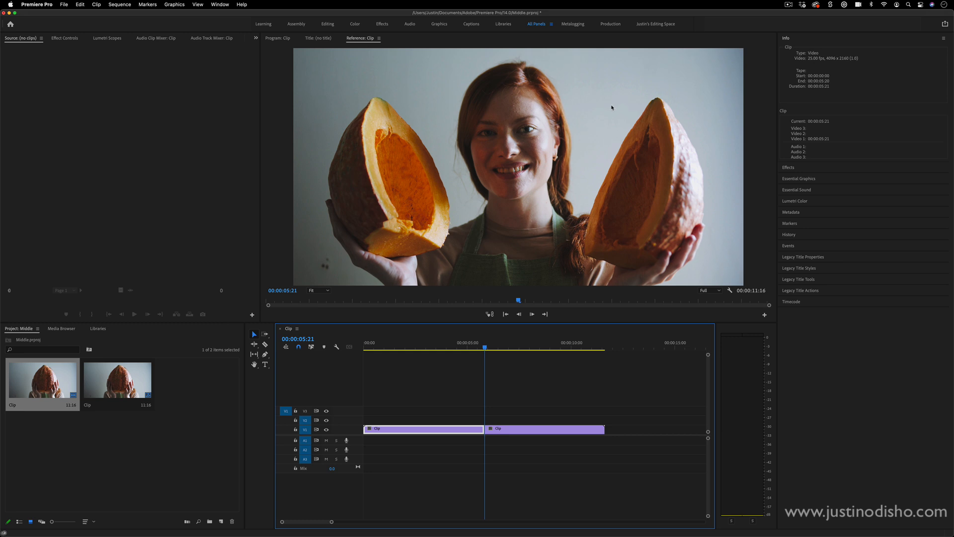
mouse_move(642, 409)
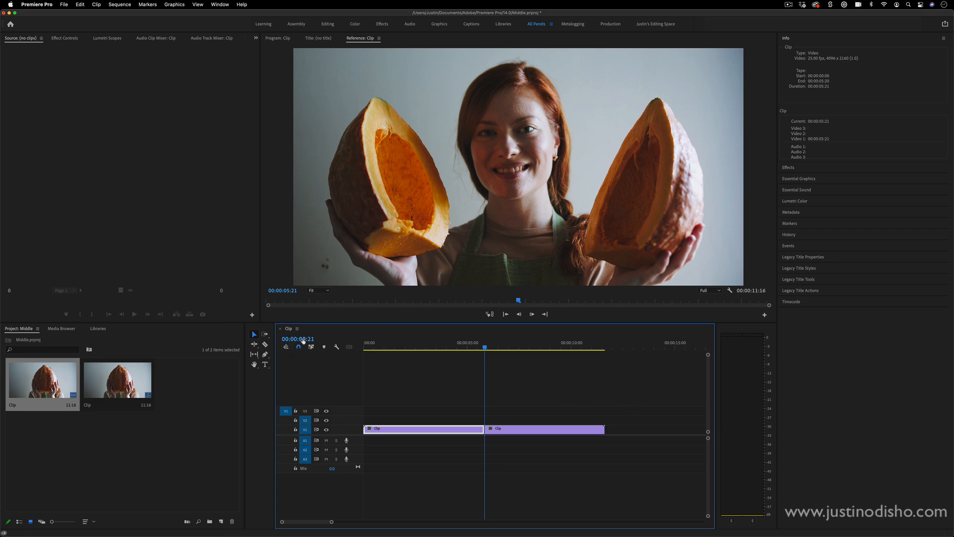
mouse_move(553, 372)
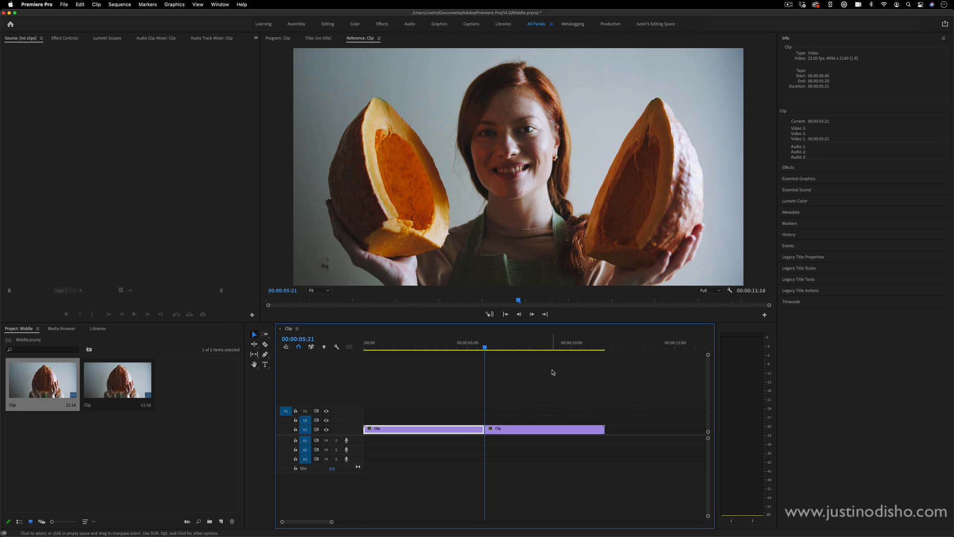